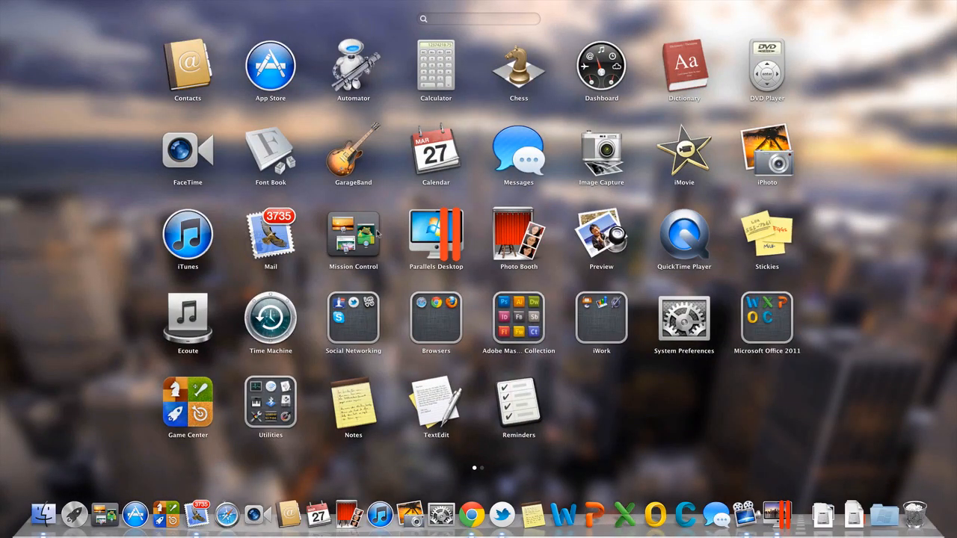
mouse_move(732, 219)
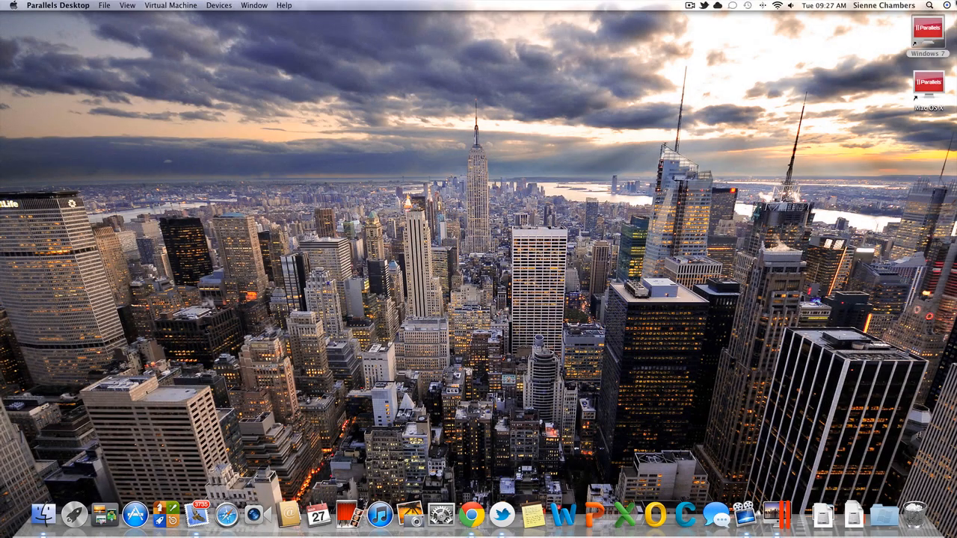
mouse_move(410, 516)
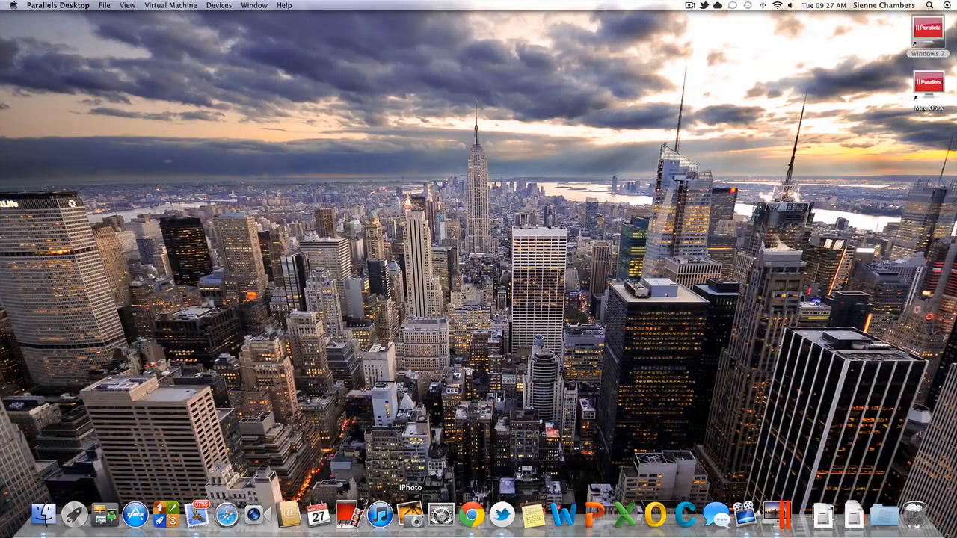
- Launch System Preferences from the Dock to show all preference panes
click(440, 514)
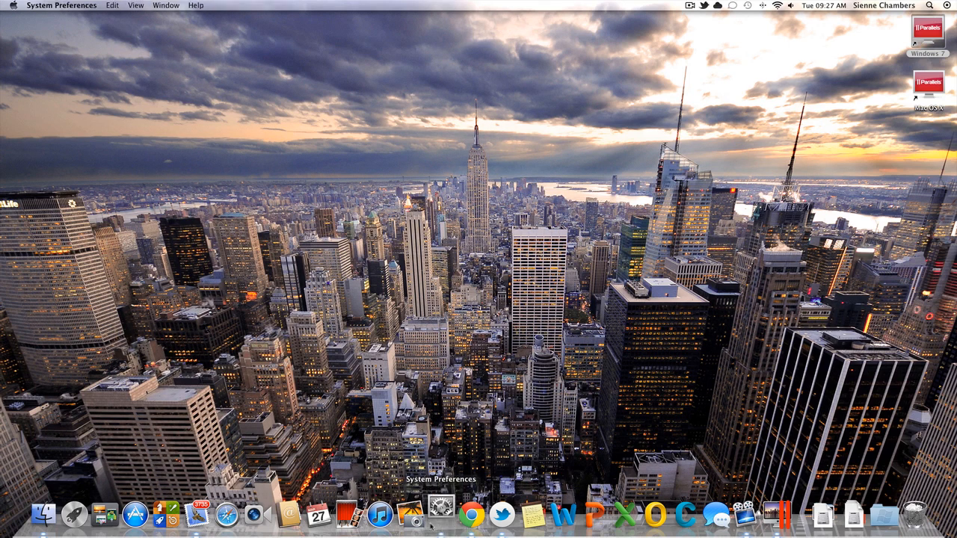
click(443, 515)
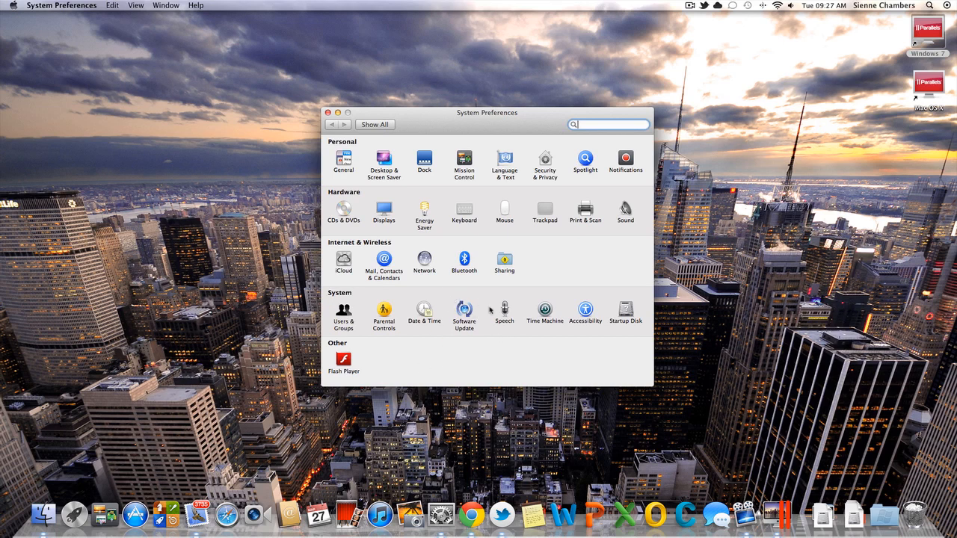
click(625, 159)
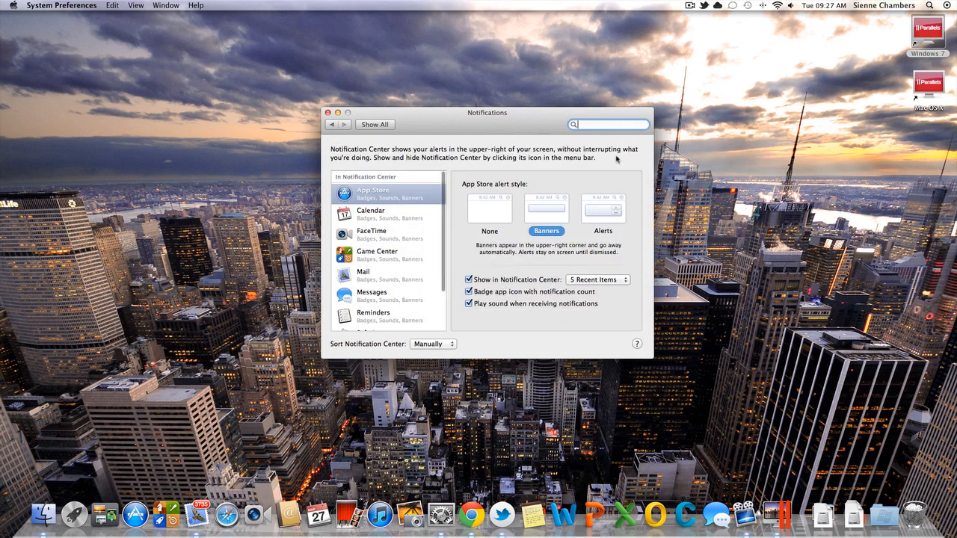
scroll(down, 3)
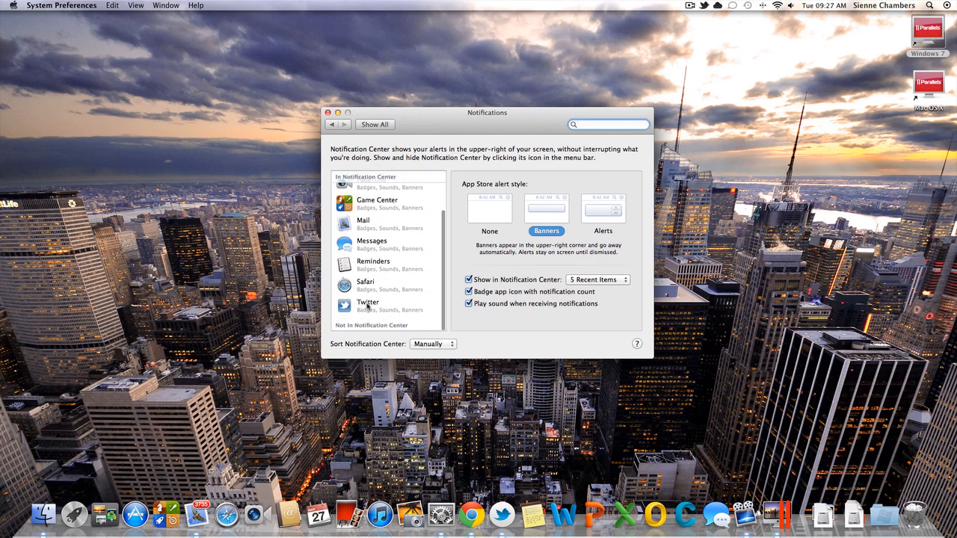
scroll(up, 3)
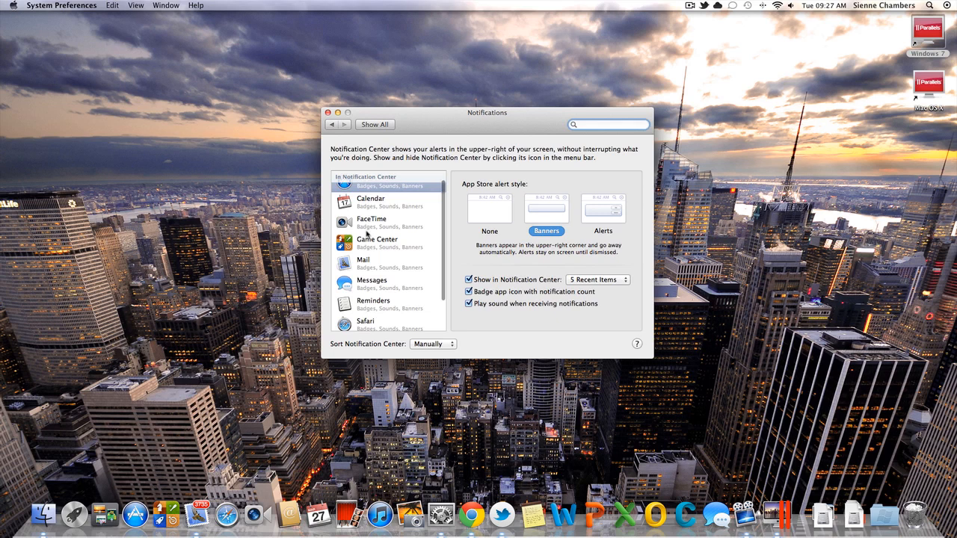
click(374, 124)
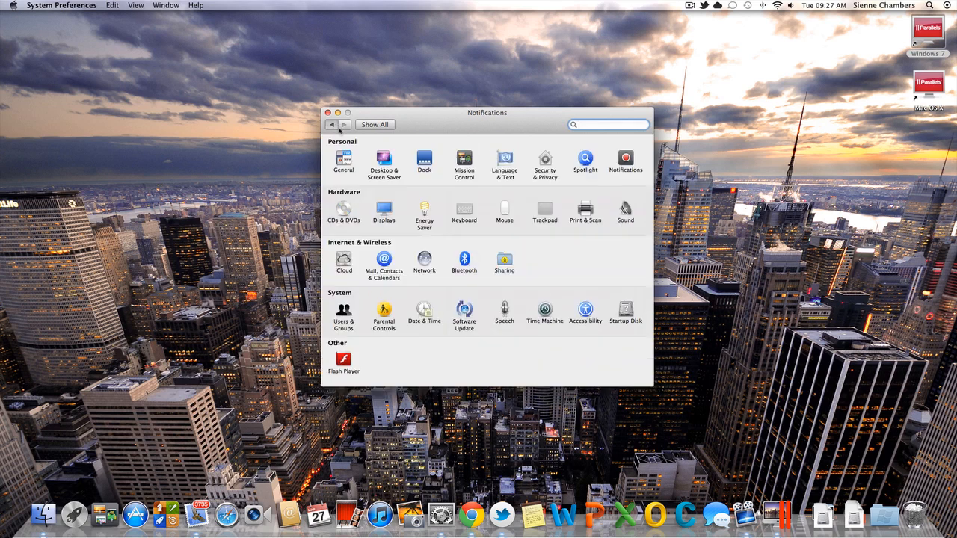
- Open the iCloud pane under Internet & Wireless and wait for it to load
click(332, 124)
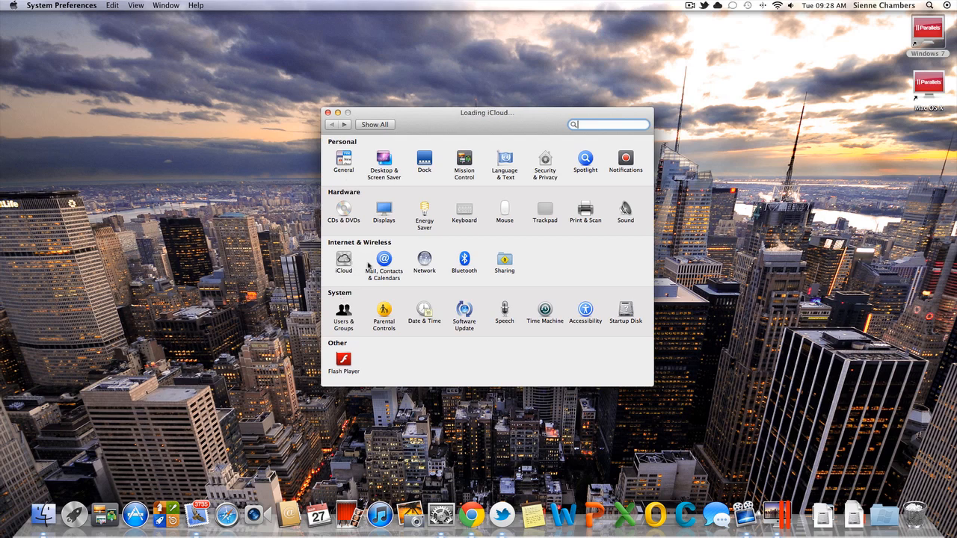
click(344, 258)
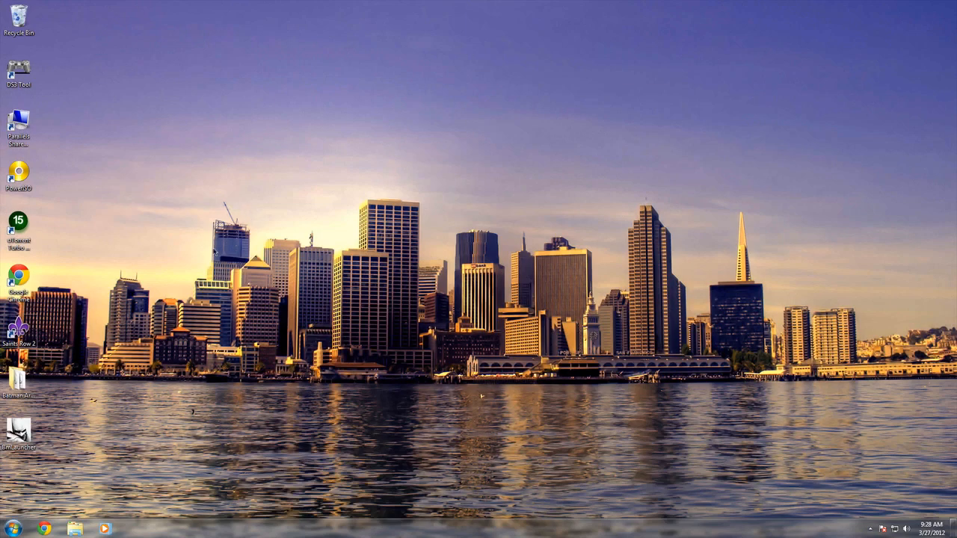
- Bring the Windows 7 virtual machine's desktop to the front in Parallels Desktop
click(12, 529)
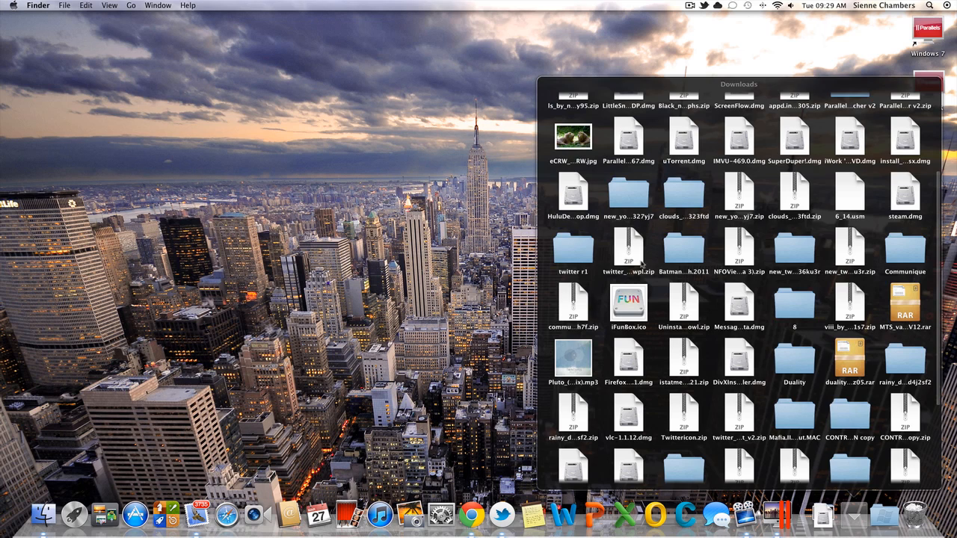
- Scroll through the Downloads stack grid from the Dock
scroll(up, 3)
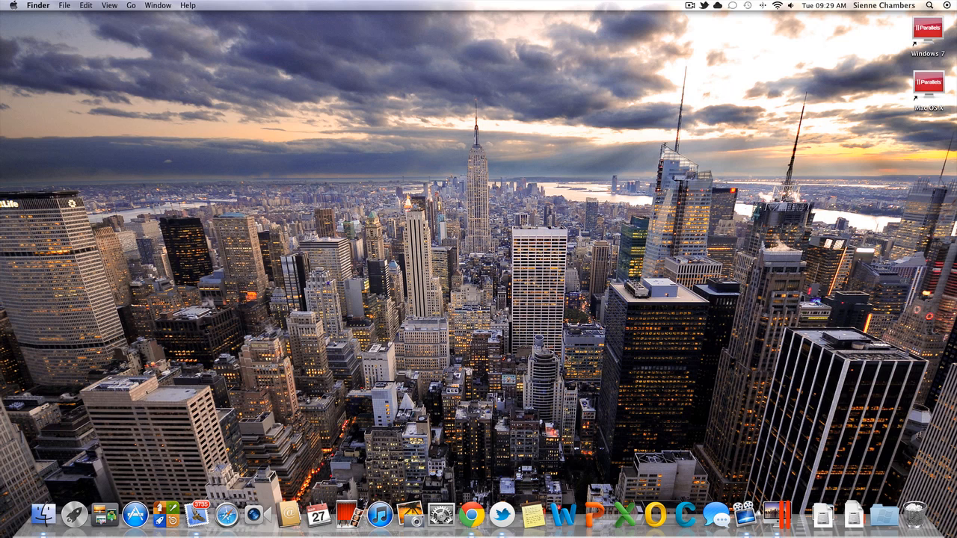
mouse_move(781, 516)
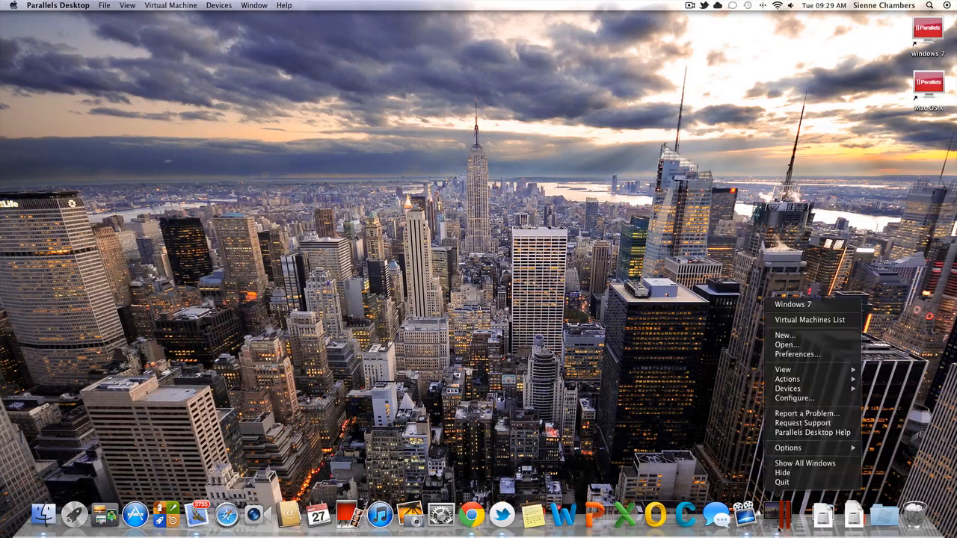
mouse_move(787, 389)
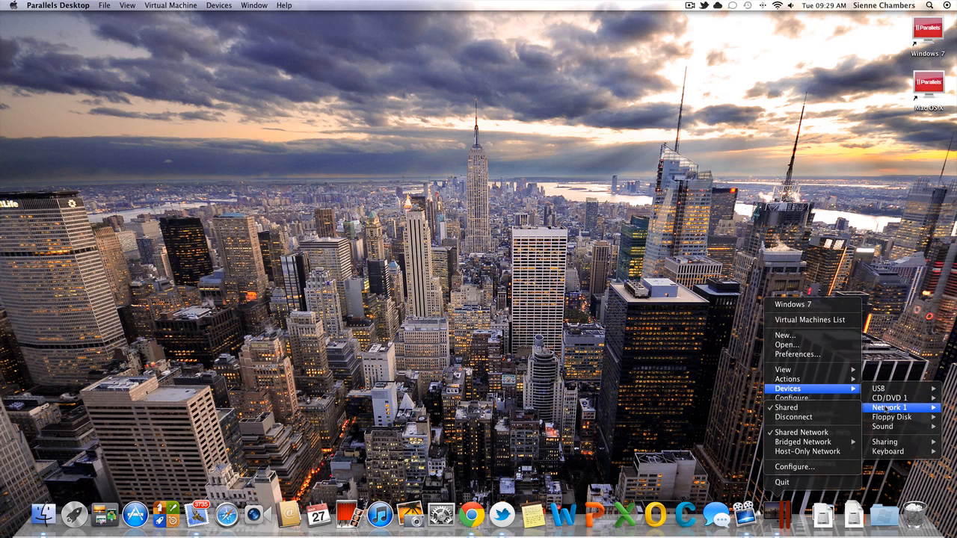
mouse_move(801, 432)
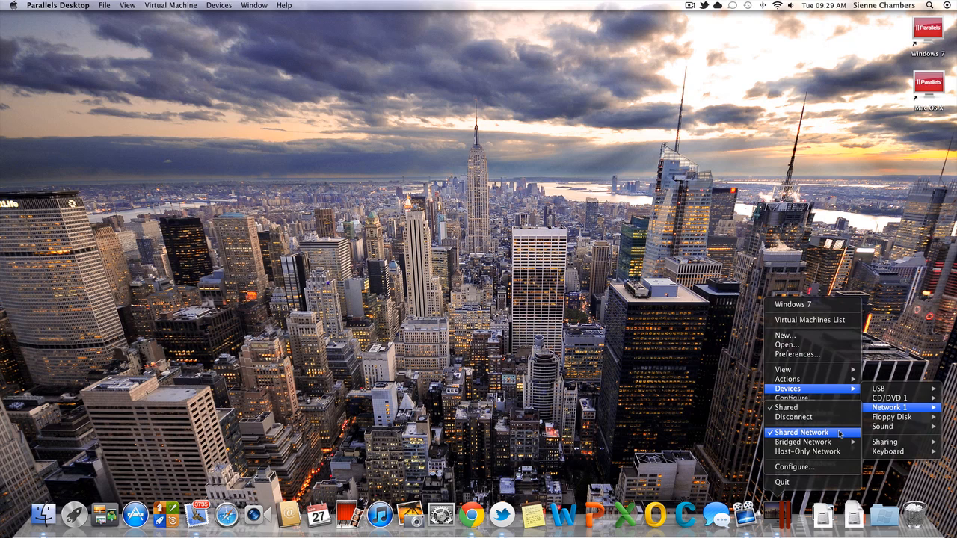
mouse_move(805, 443)
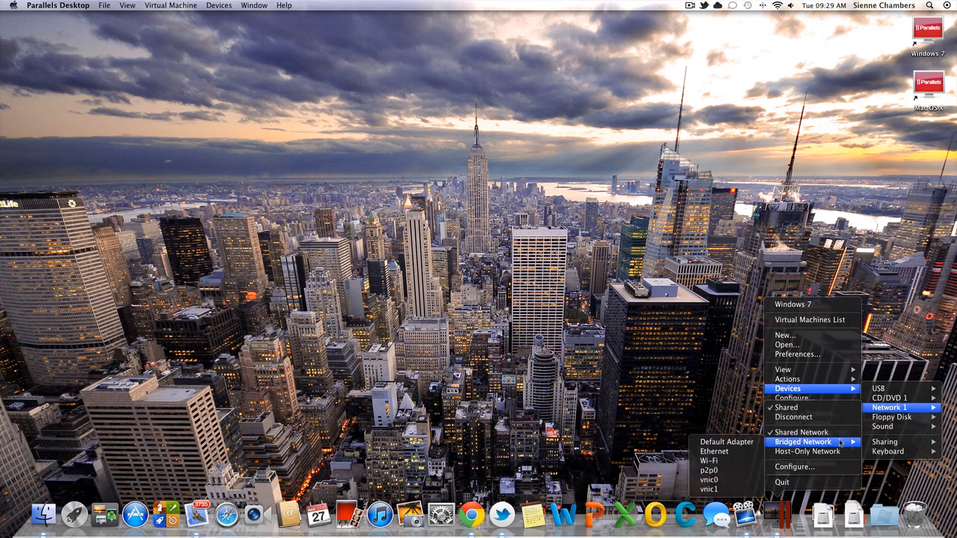
mouse_move(801, 432)
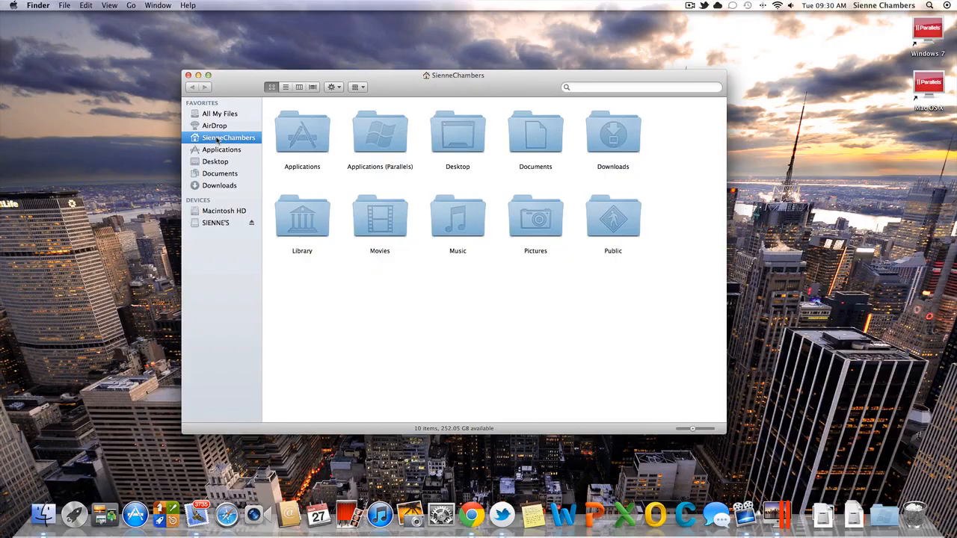
- Show the home folder in a new Finder window from the Favorites sidebar
click(188, 74)
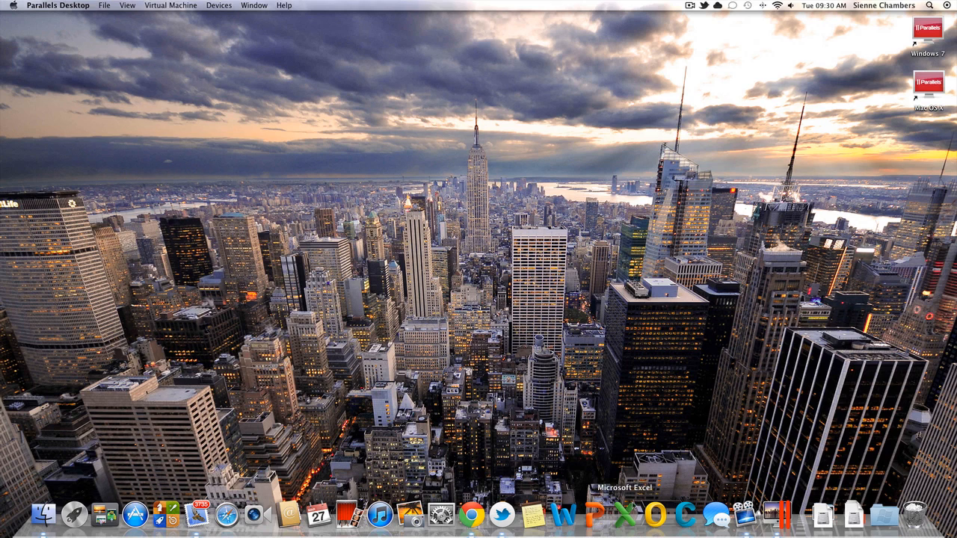
mouse_move(779, 514)
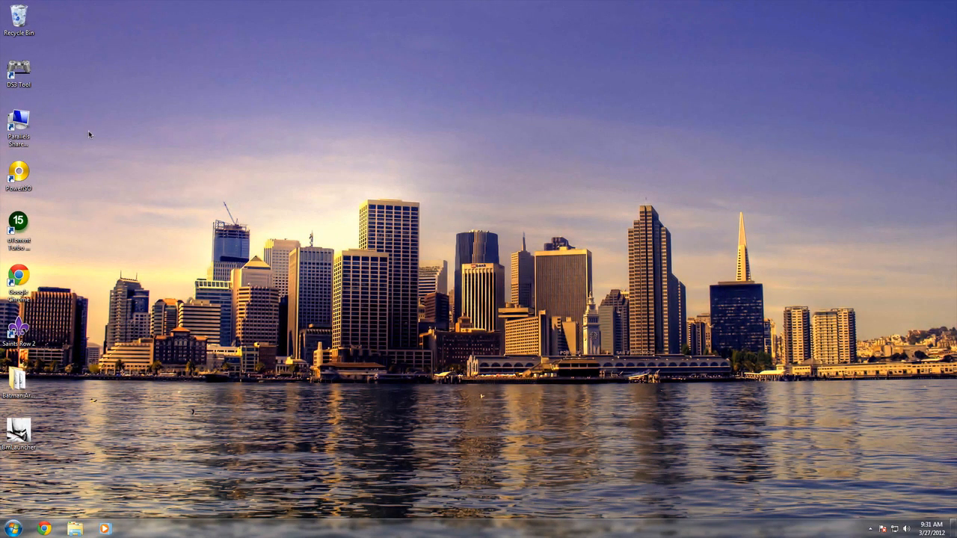
mouse_move(107, 183)
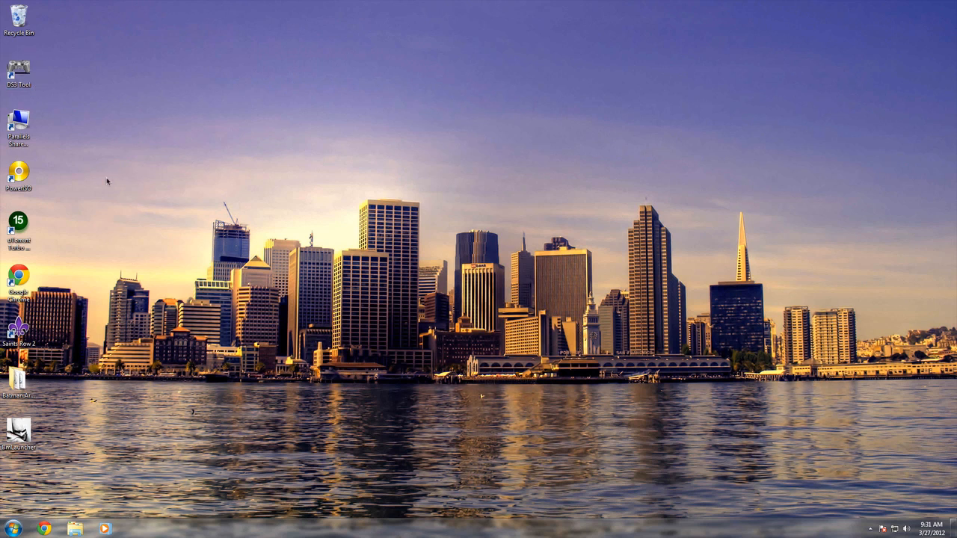